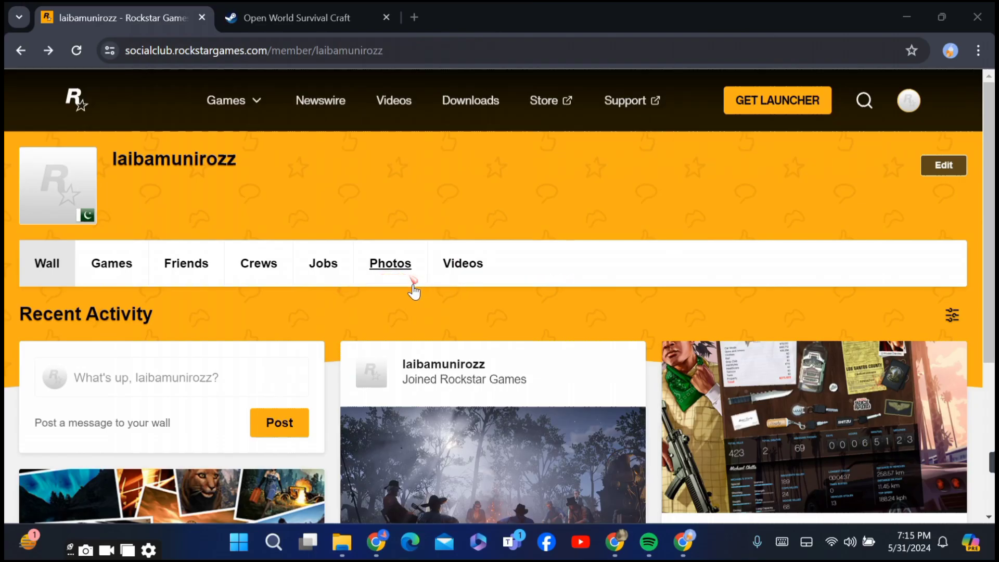
mouse_move(551, 321)
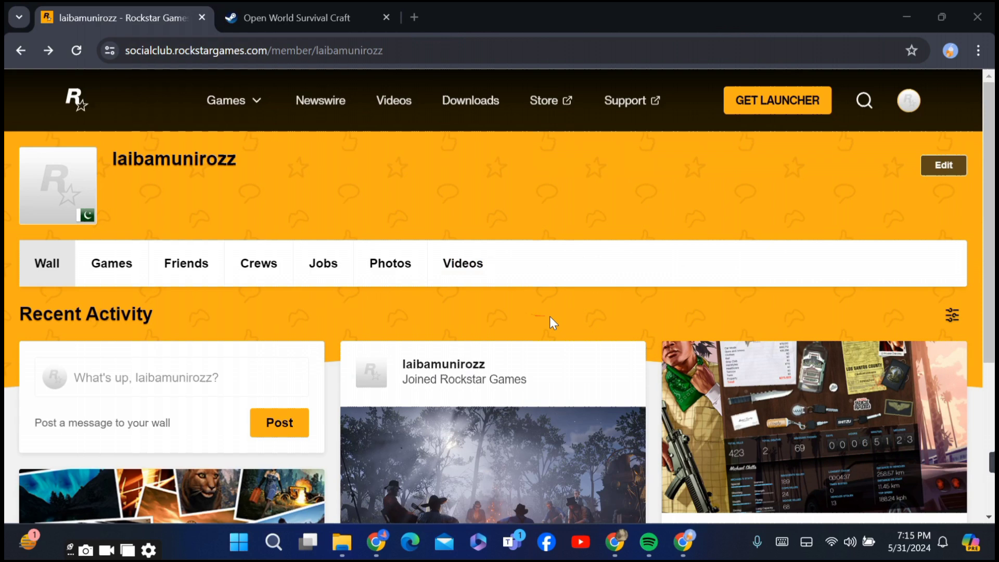
mouse_move(907, 100)
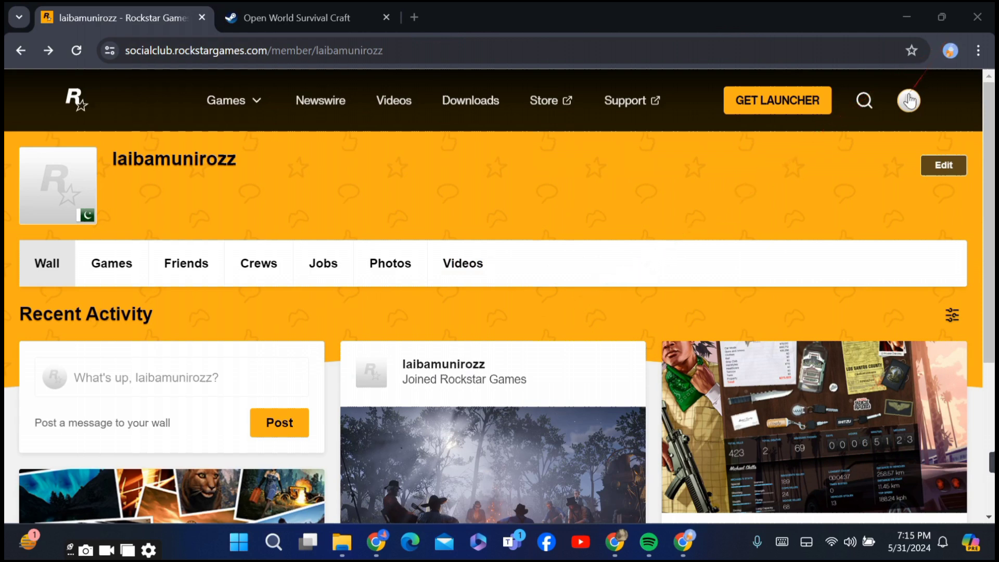
Open the profile avatar menu and expand its Account section.
left_click(907, 100)
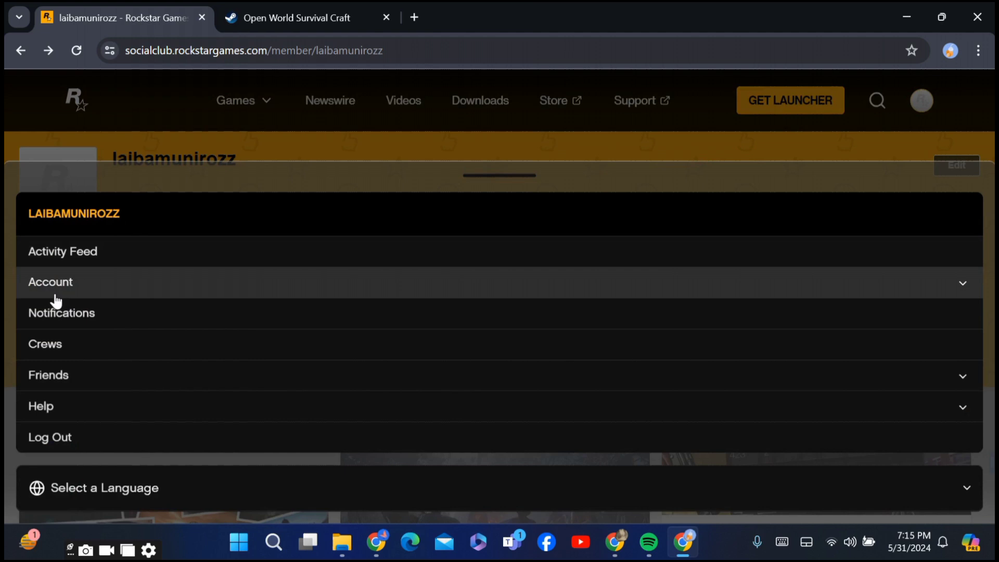
left_click(50, 282)
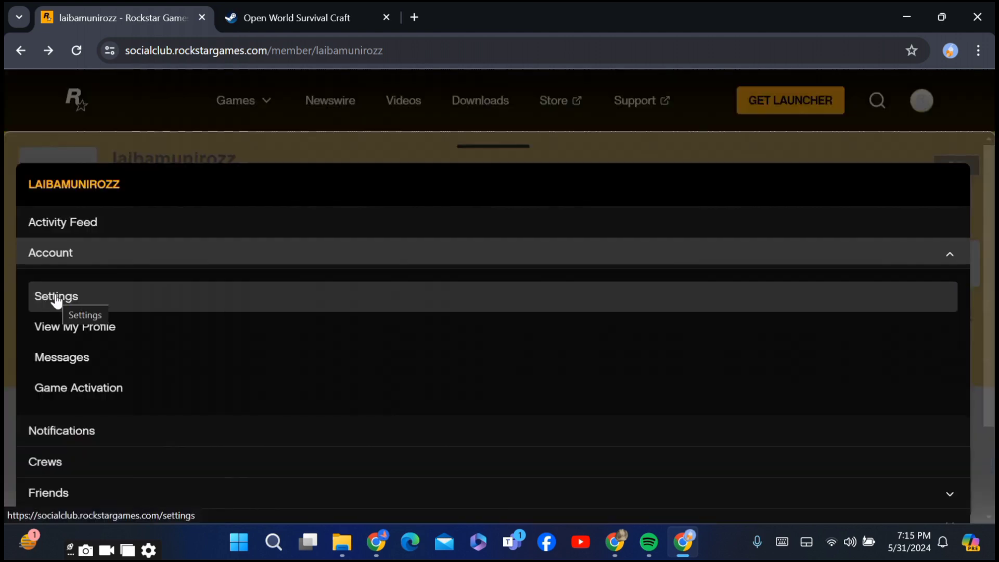
Go to the Settings page under Account.
left_click(56, 296)
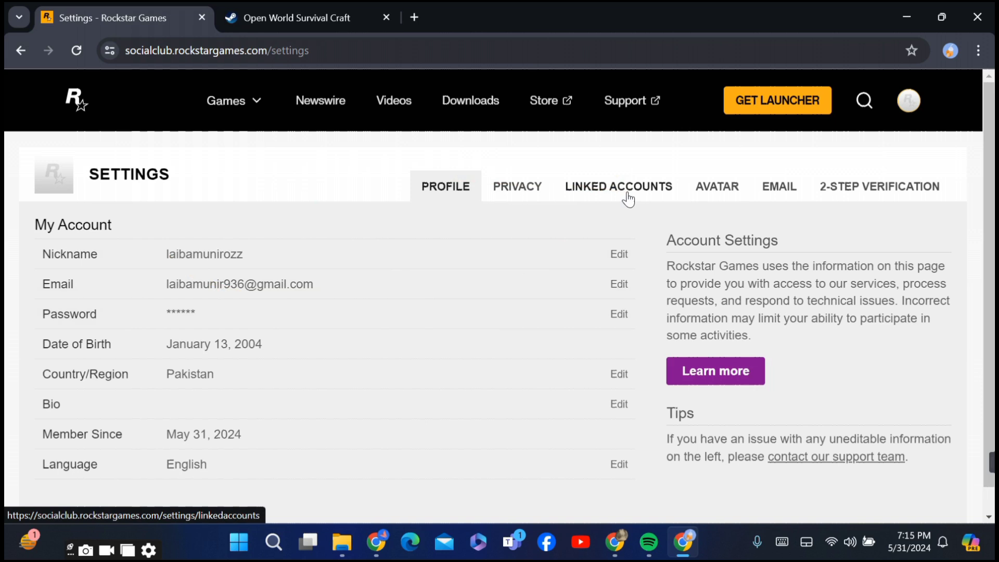
Switch to the Linked Accounts tab and scroll through the Xbox, PlayStation, Google, Twitch and Amazon options.
left_click(618, 186)
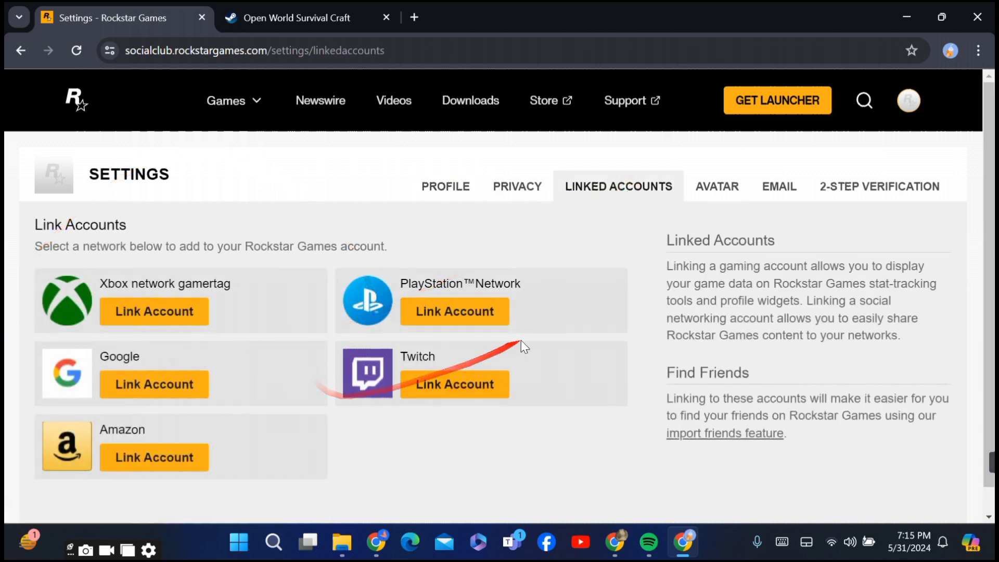
mouse_move(278, 290)
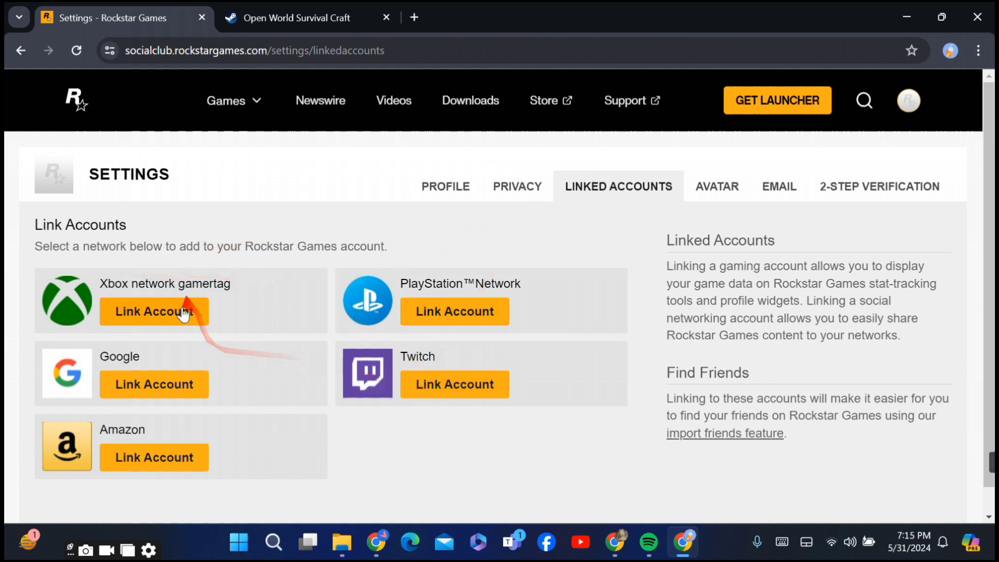
mouse_move(981, 360)
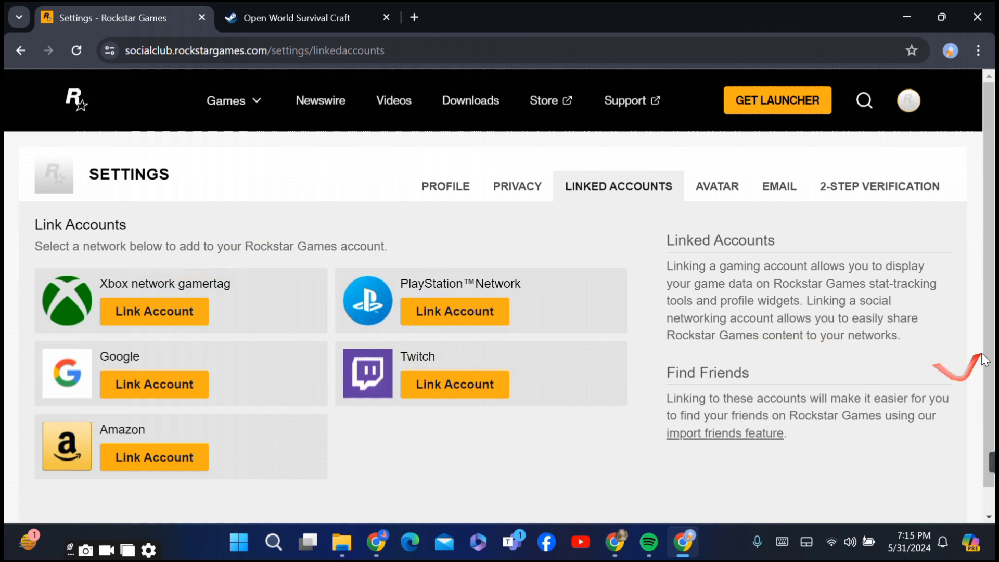
scroll("down", 3)
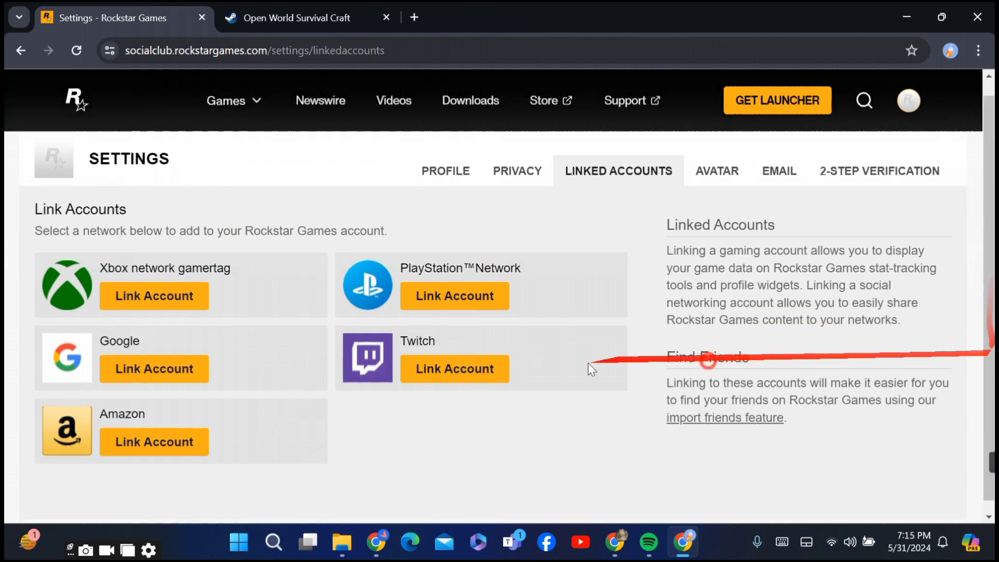